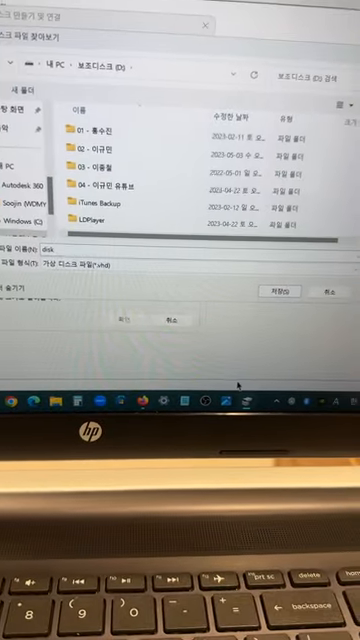
Choose drive D as the location for the new virtual hard disk file 'disk'
click(277, 283)
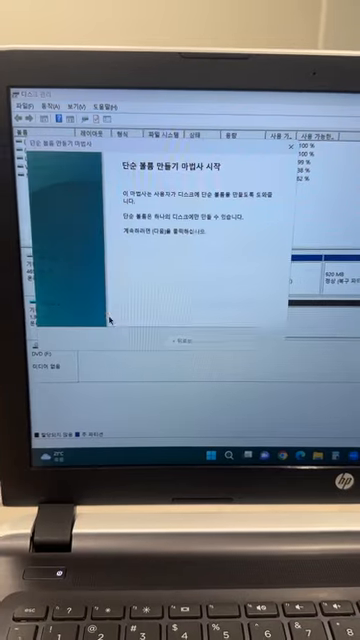
click(185, 339)
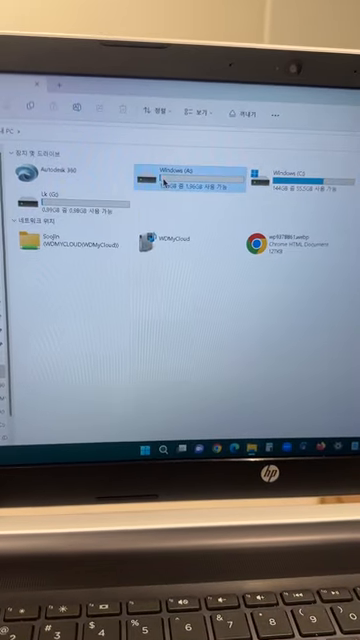
Enter the empty Windows (A:) drive from This PC
double_click(180, 165)
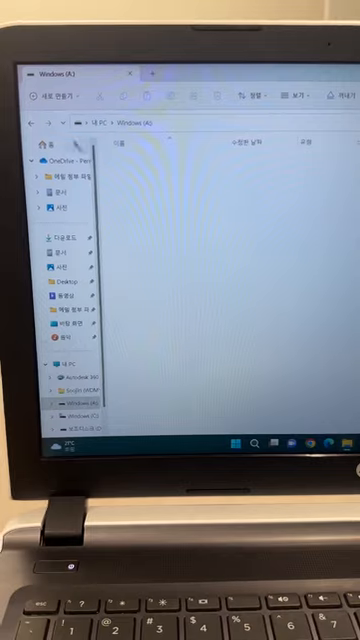